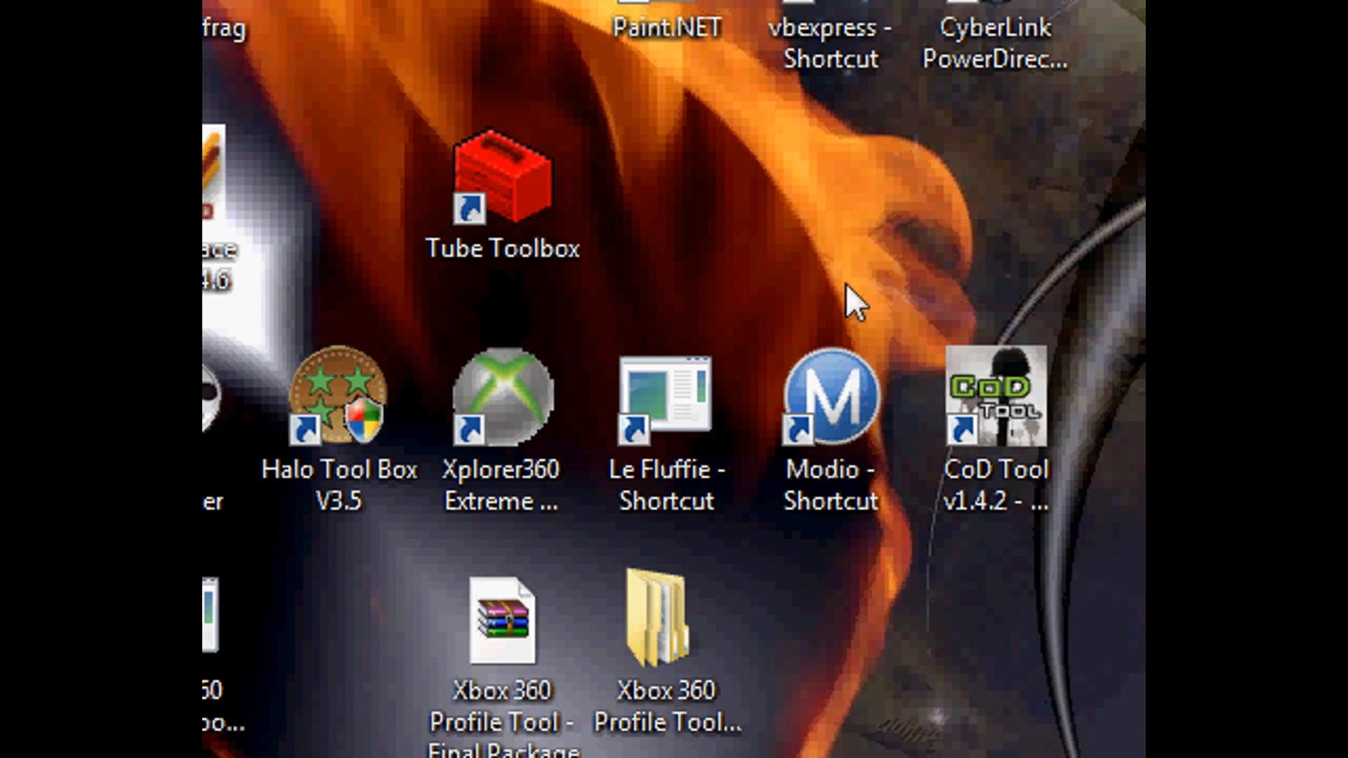
pyautogui.moveTo(851, 322)
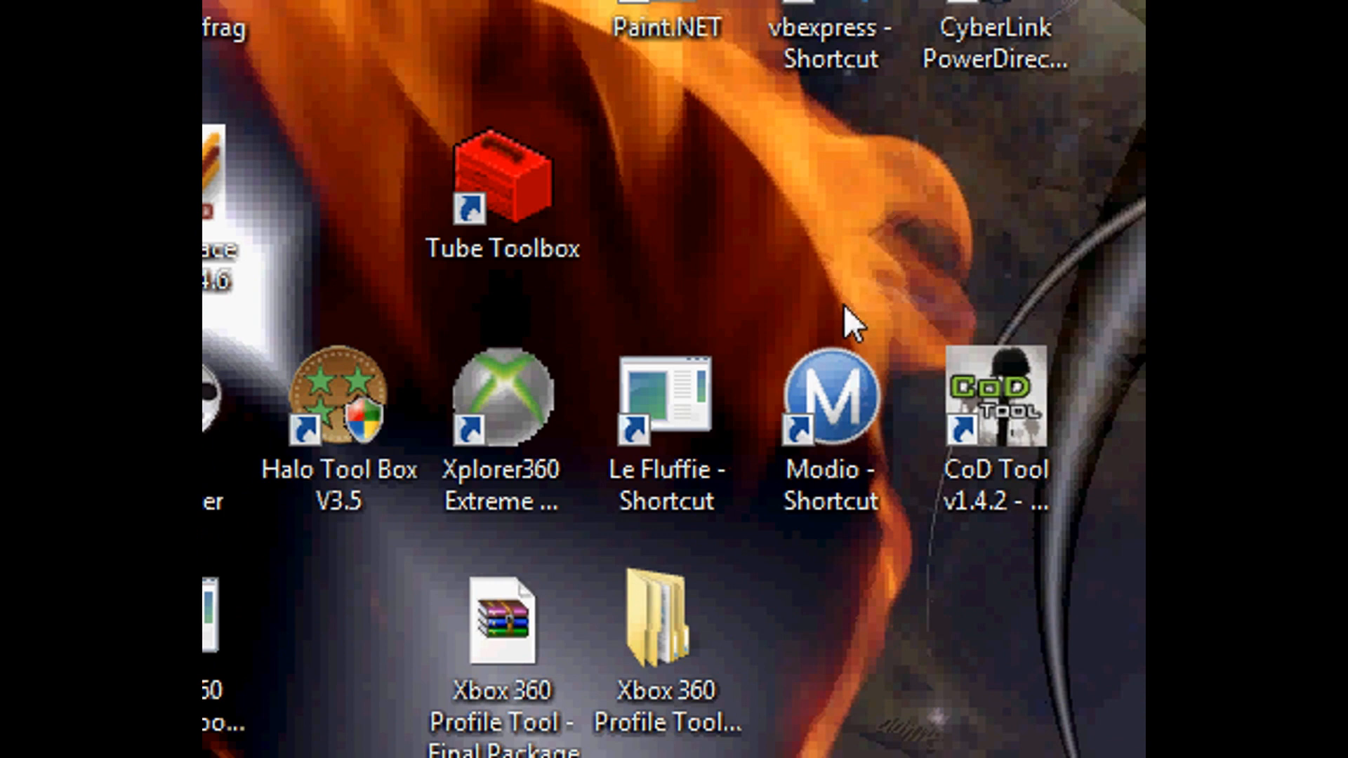
pyautogui.moveTo(878, 313)
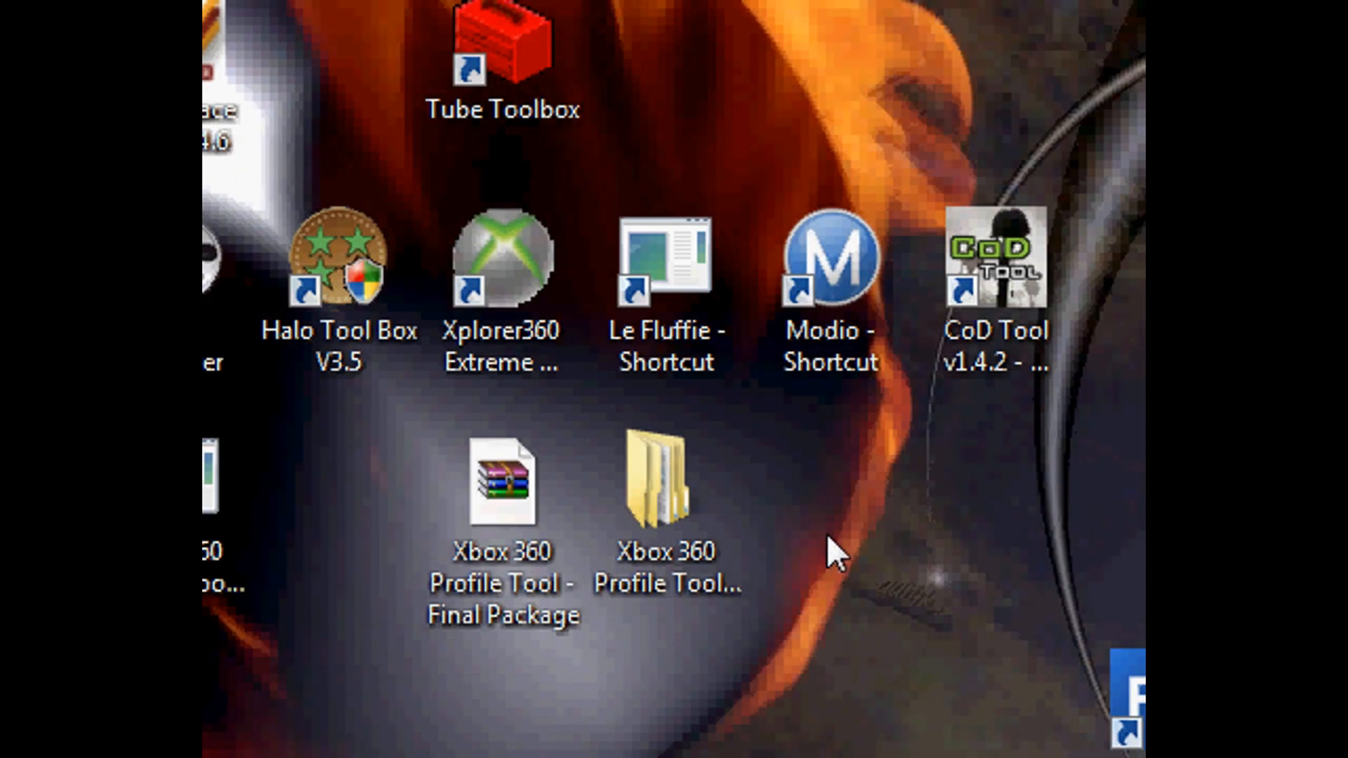
pyautogui.moveTo(787, 529)
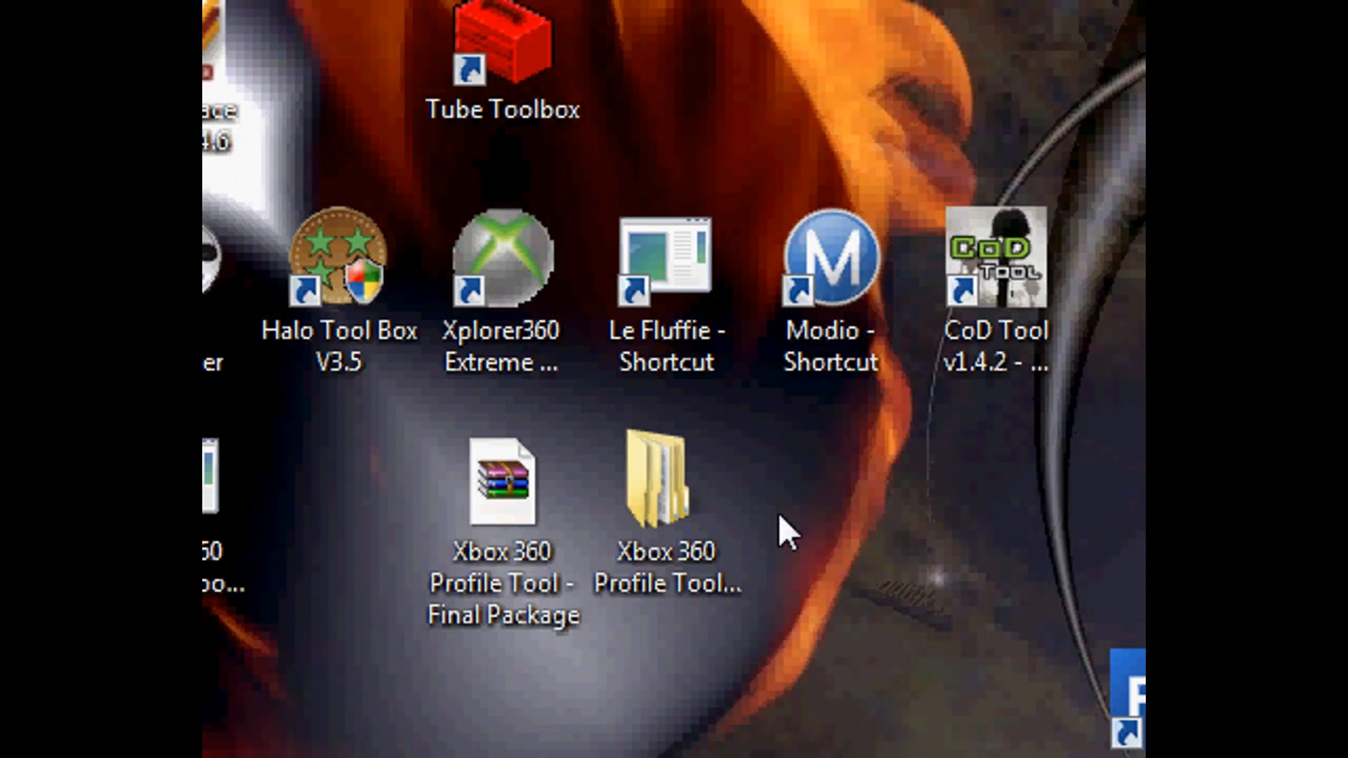
pyautogui.moveTo(764, 550)
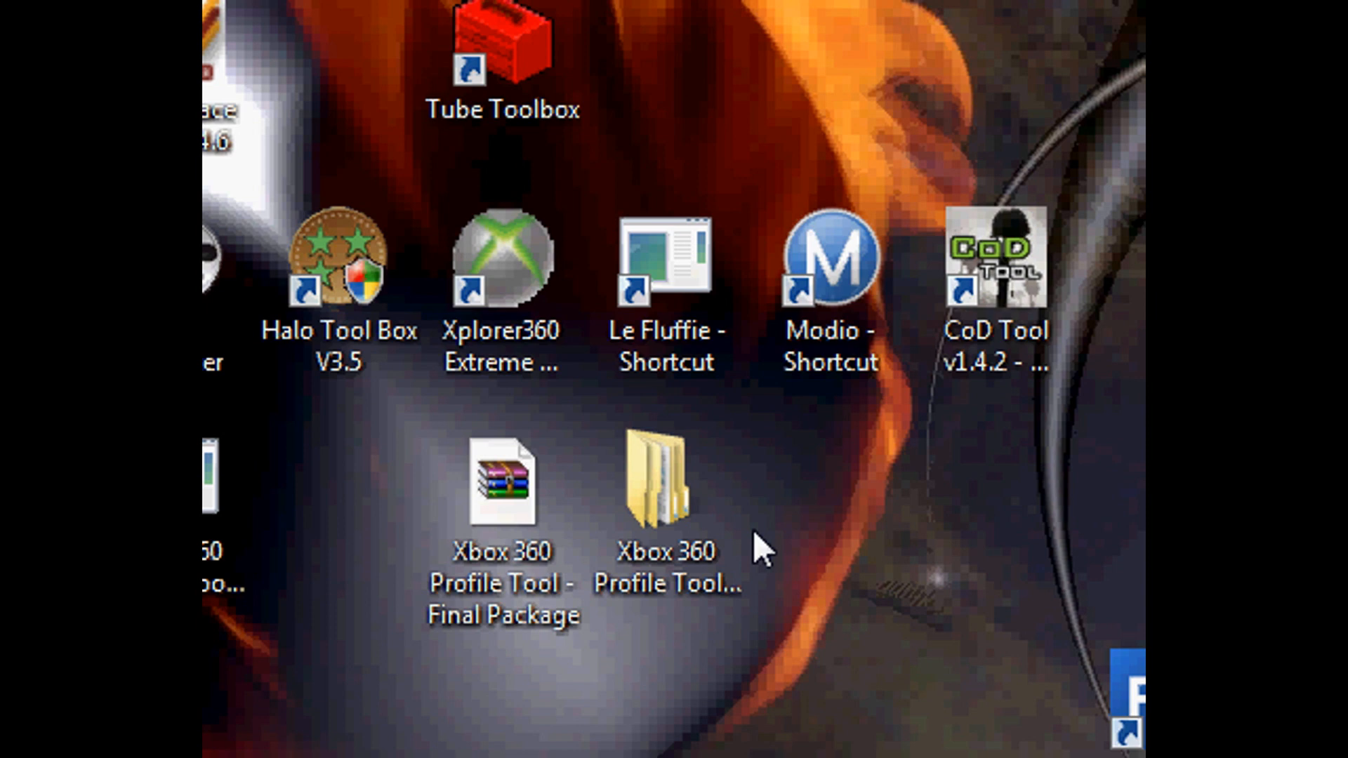
pyautogui.moveTo(503, 482)
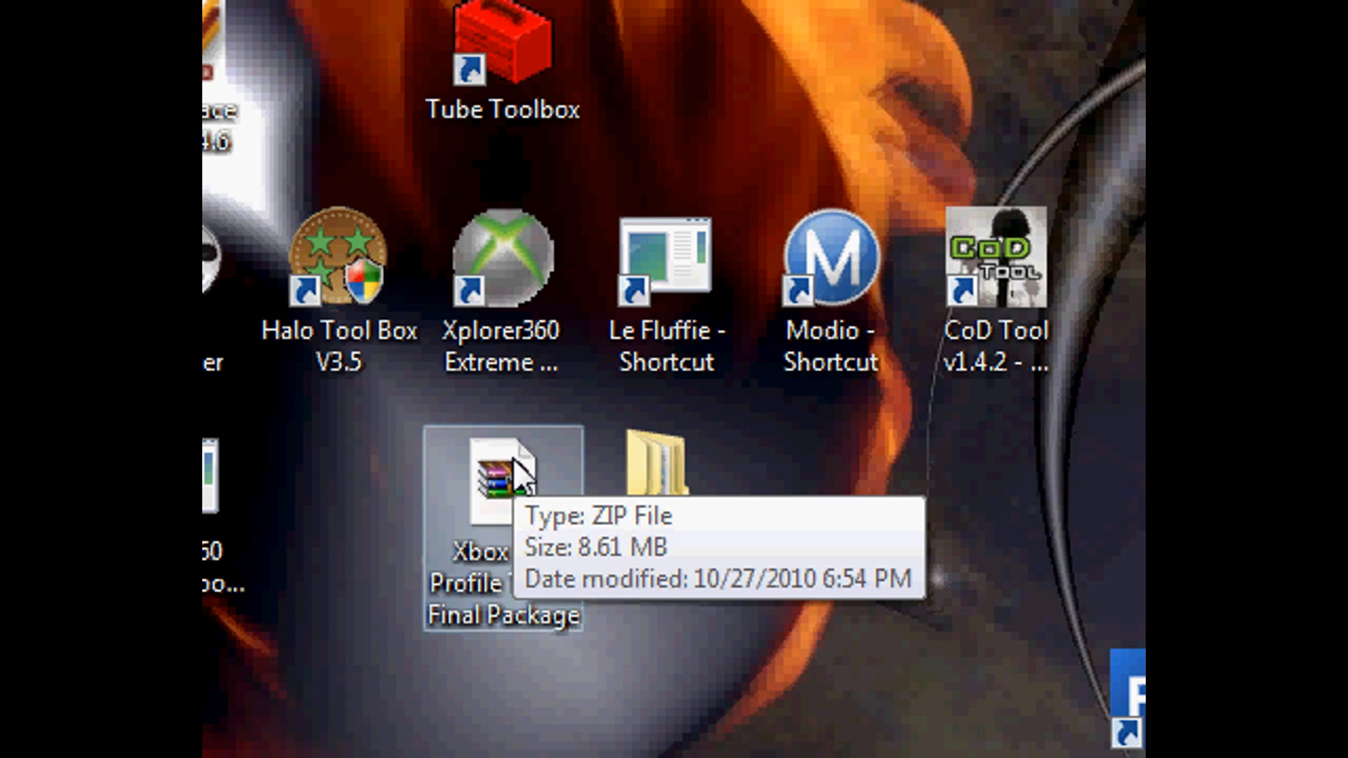
pyautogui.moveTo(774, 503)
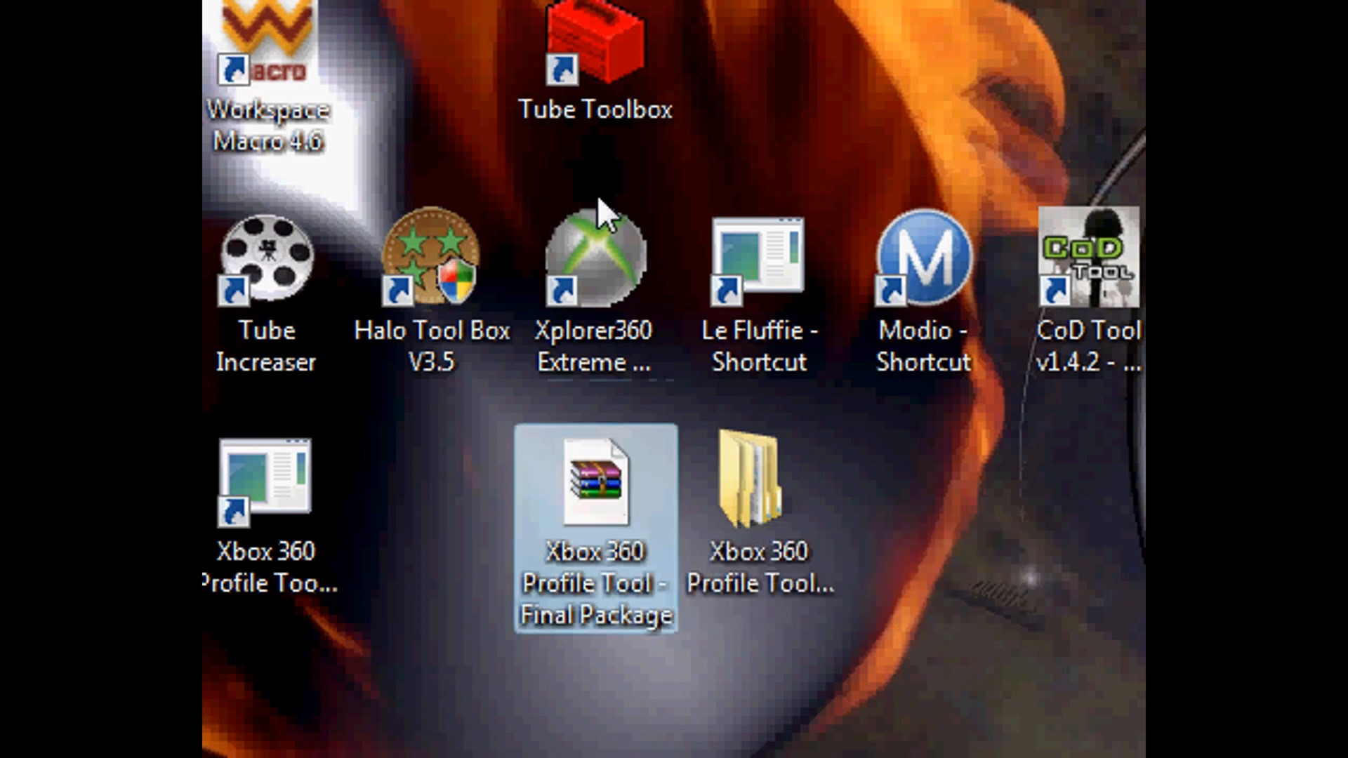
# Open the Profile Tool zip package and its Xbox 360 Profile Tool folder to start Keymaker.
pyautogui.doubleClick(594, 482)
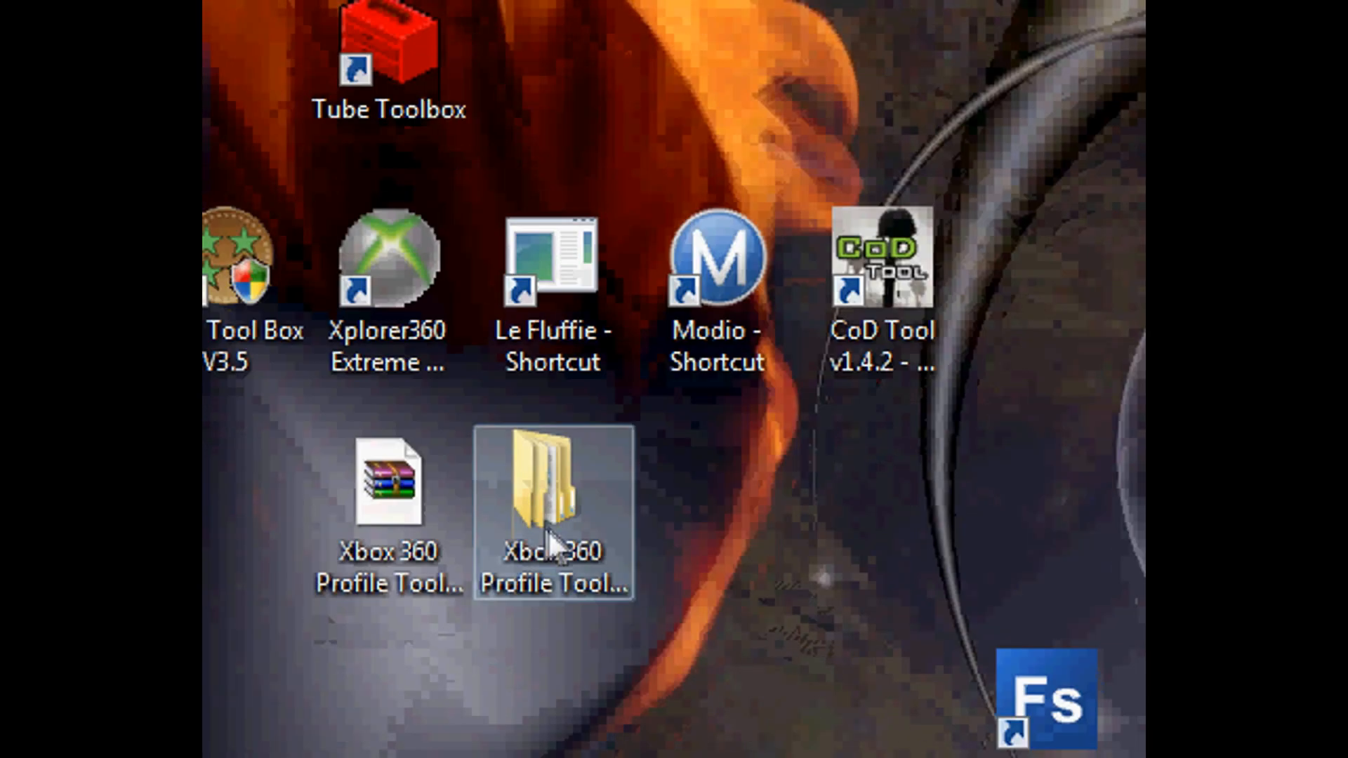
pyautogui.doubleClick(553, 482)
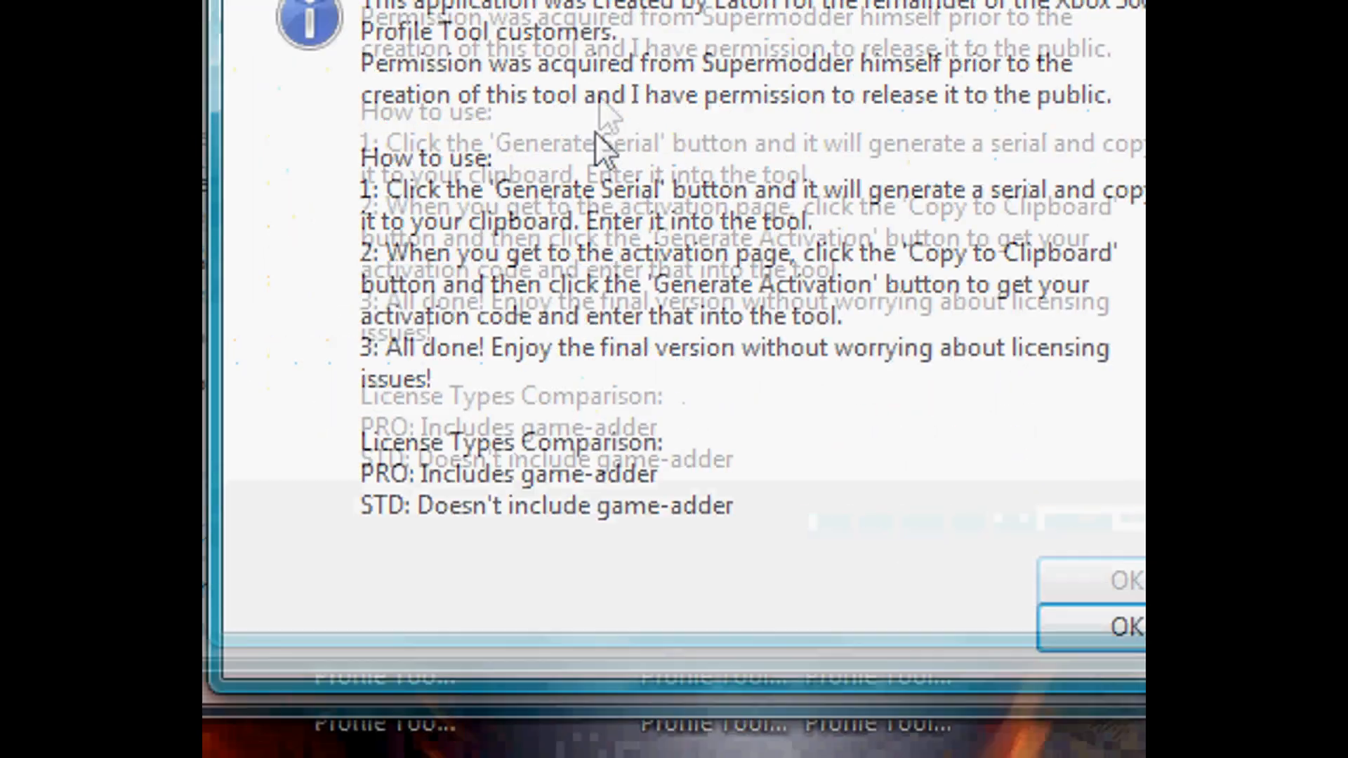
# Dismiss the usage info, select the PRO license type, and generate and copy its serial.
pyautogui.click(1124, 626)
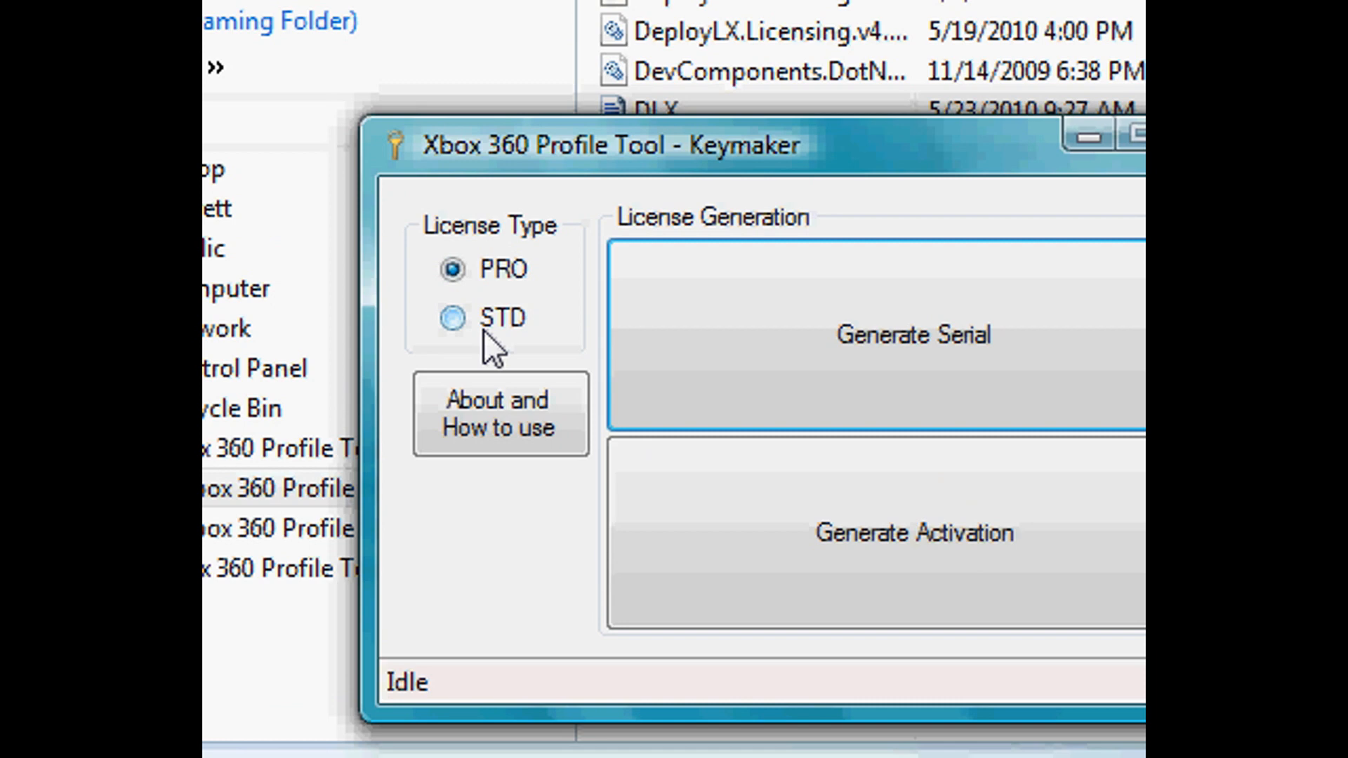
pyautogui.click(451, 269)
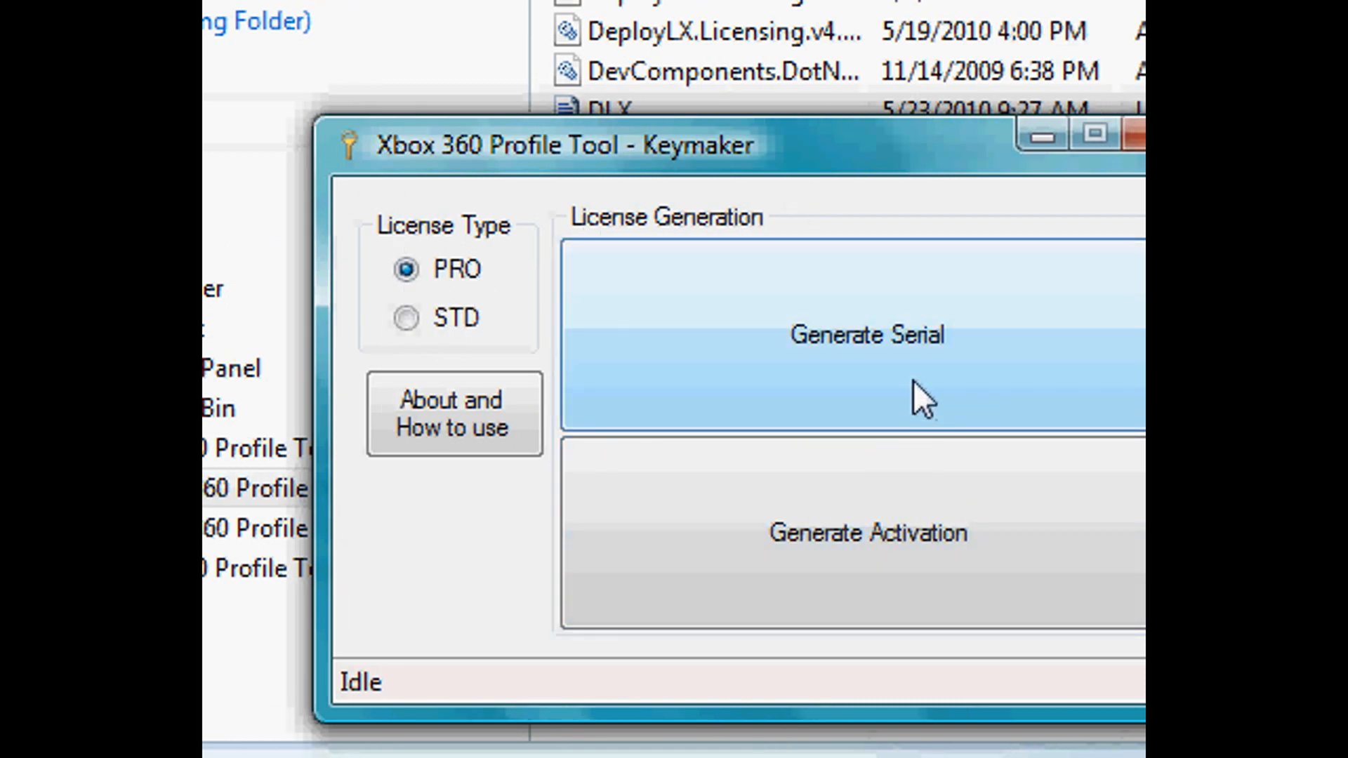
pyautogui.click(867, 335)
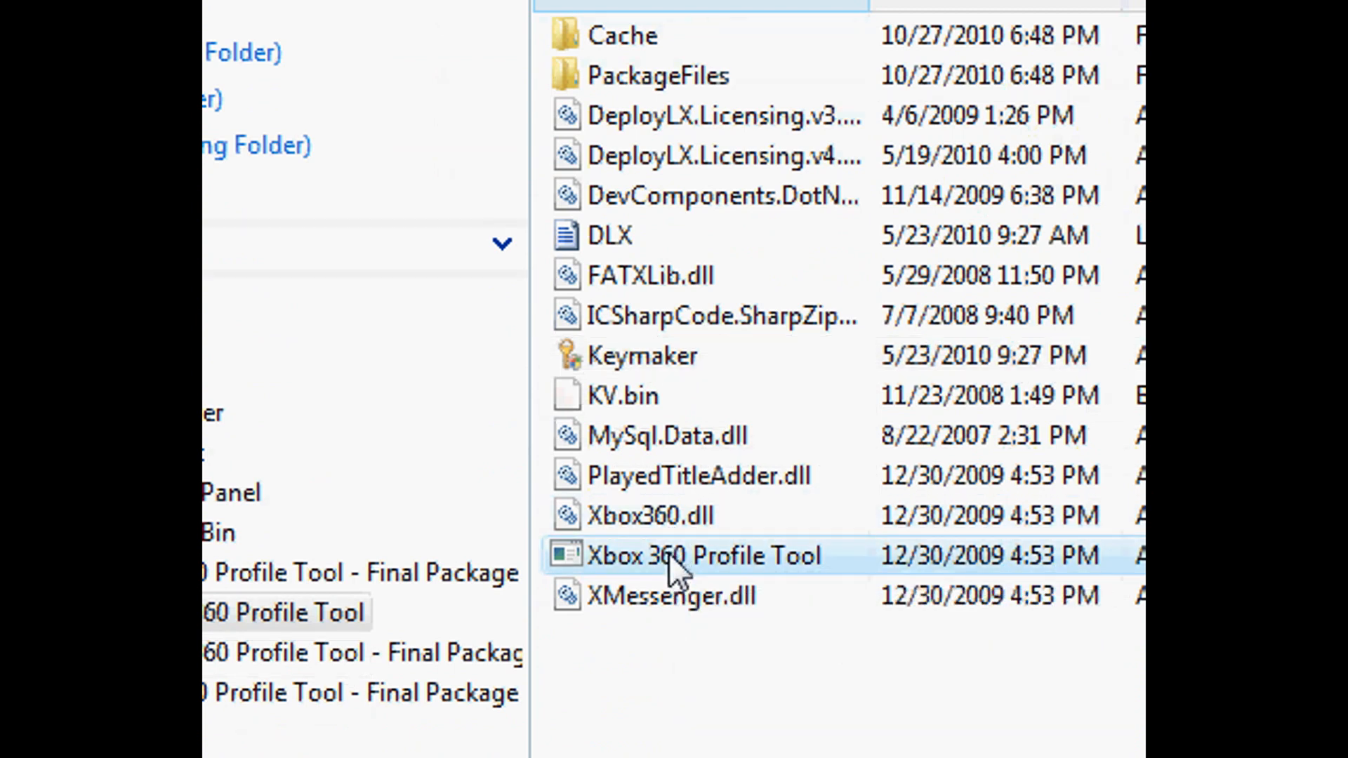
# Launch Xbox 360 Profile Tool.exe and enter the name 'Modding' beside the pasted PRO serial.
pyautogui.doubleClick(705, 555)
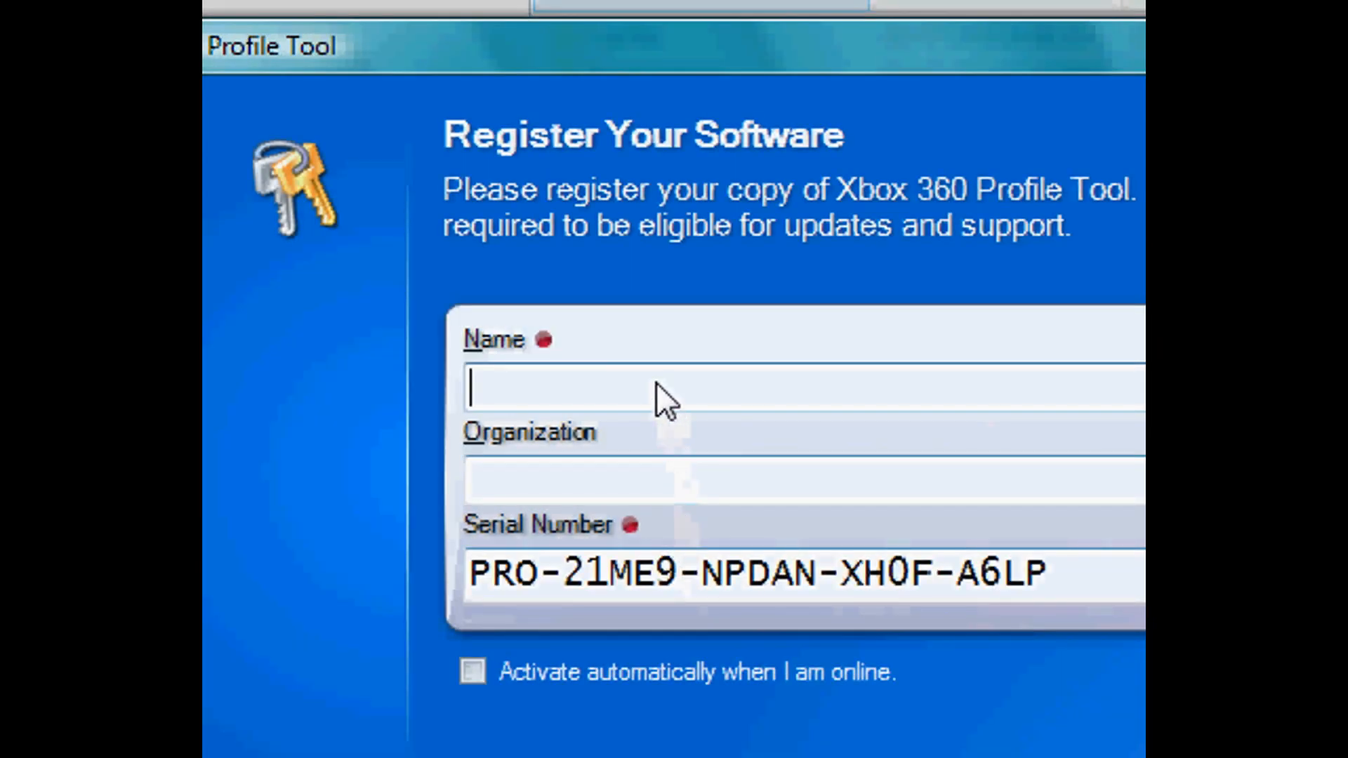
pyautogui.write('M')
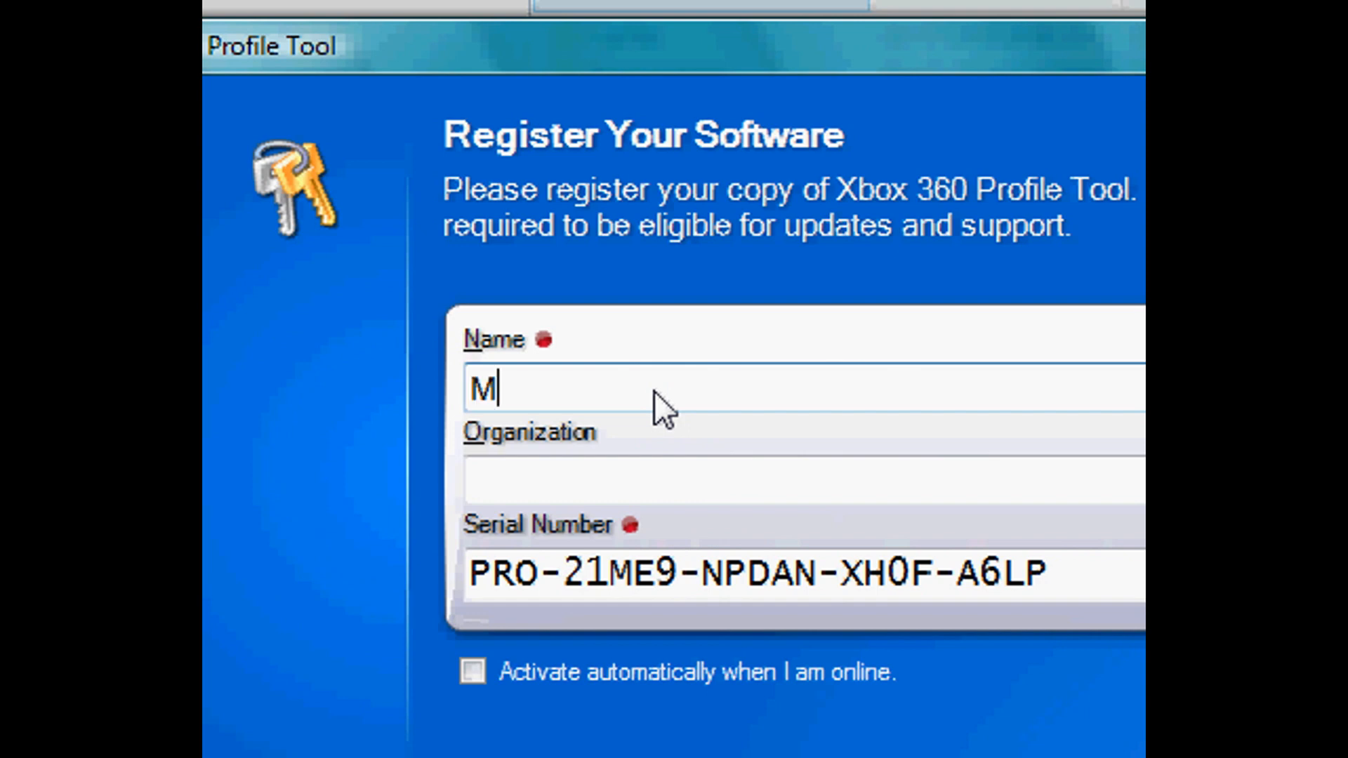
pyautogui.write('odding')
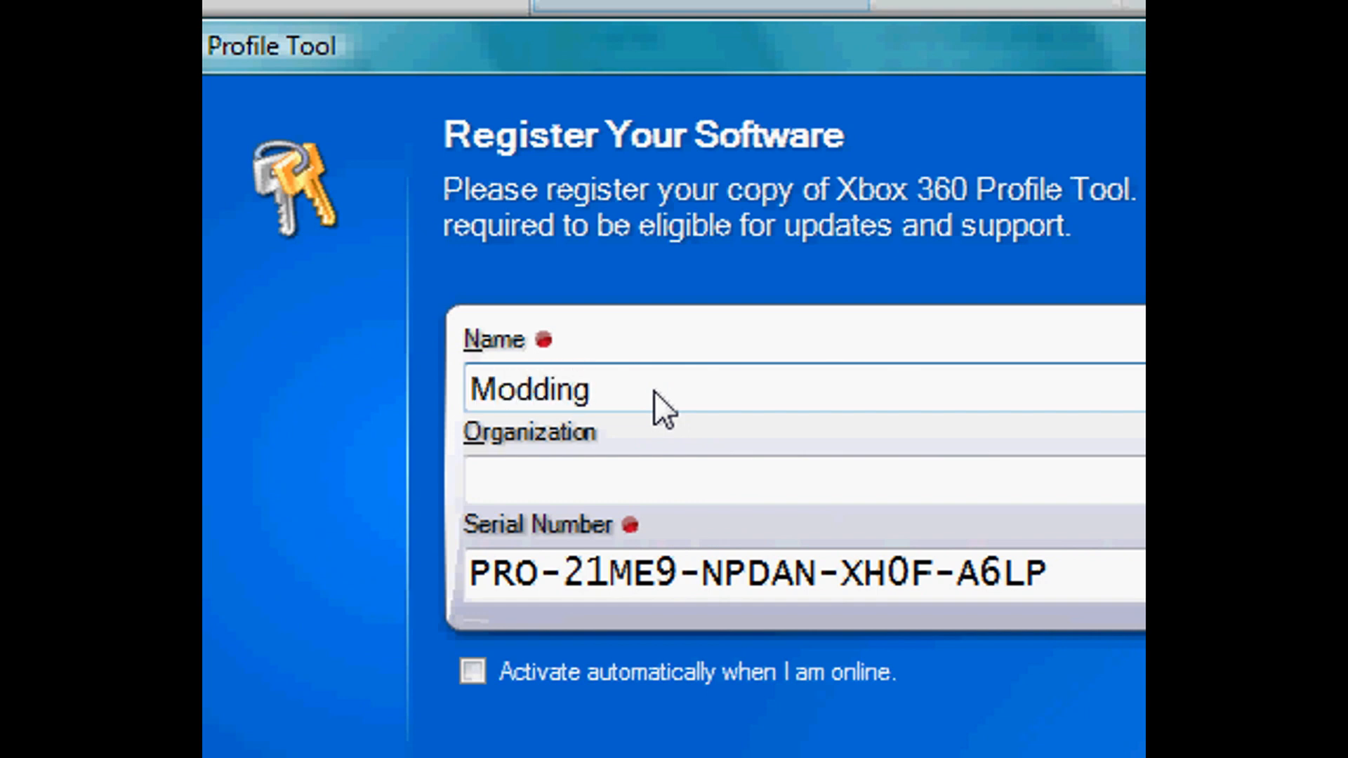
pyautogui.write('Modd')
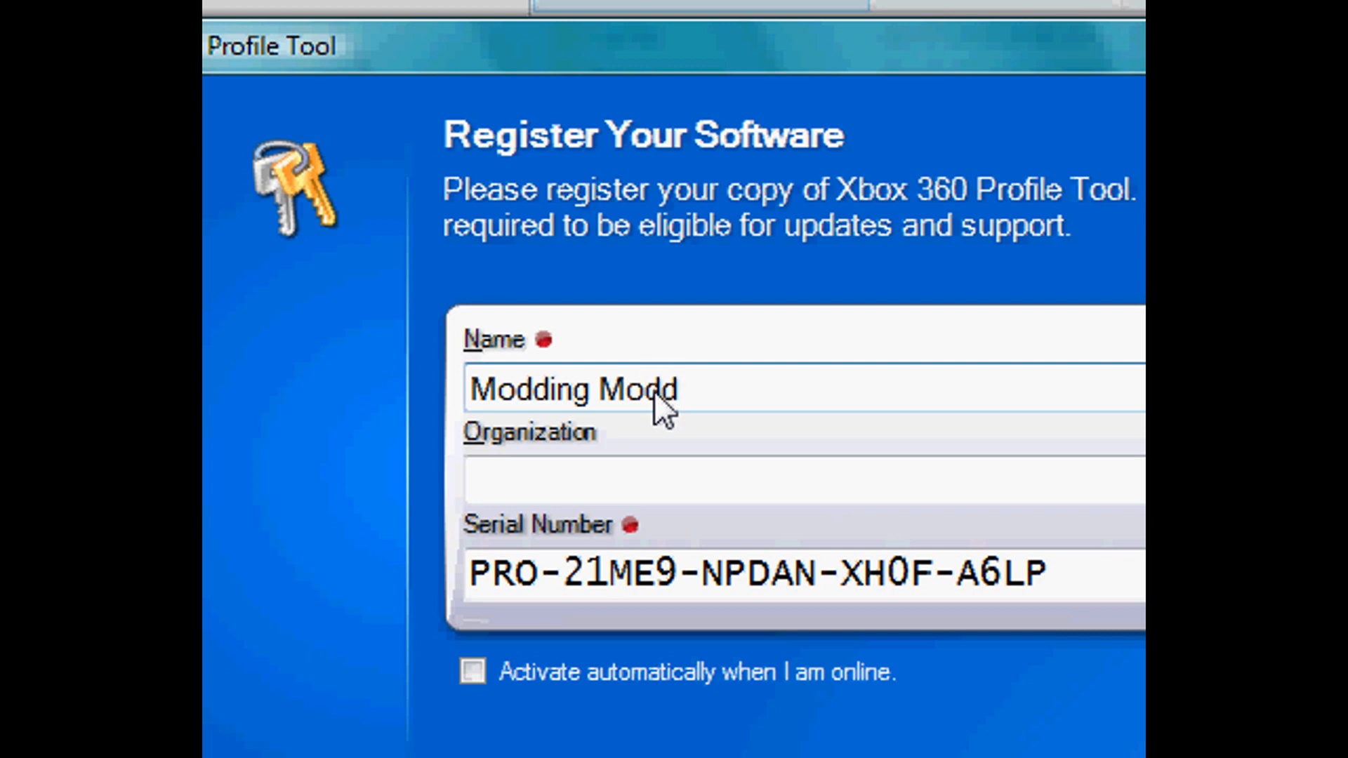
pyautogui.write('ing')
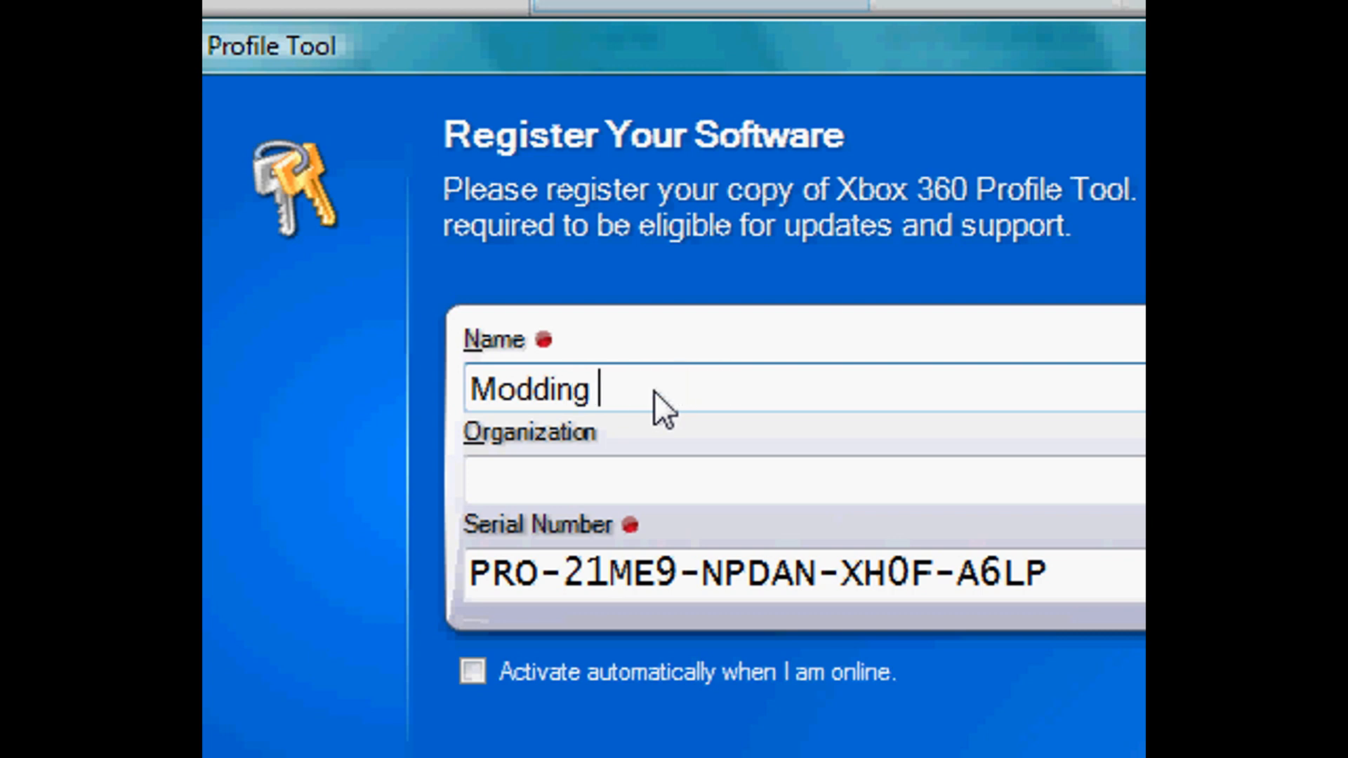
pyautogui.write('Nationm')
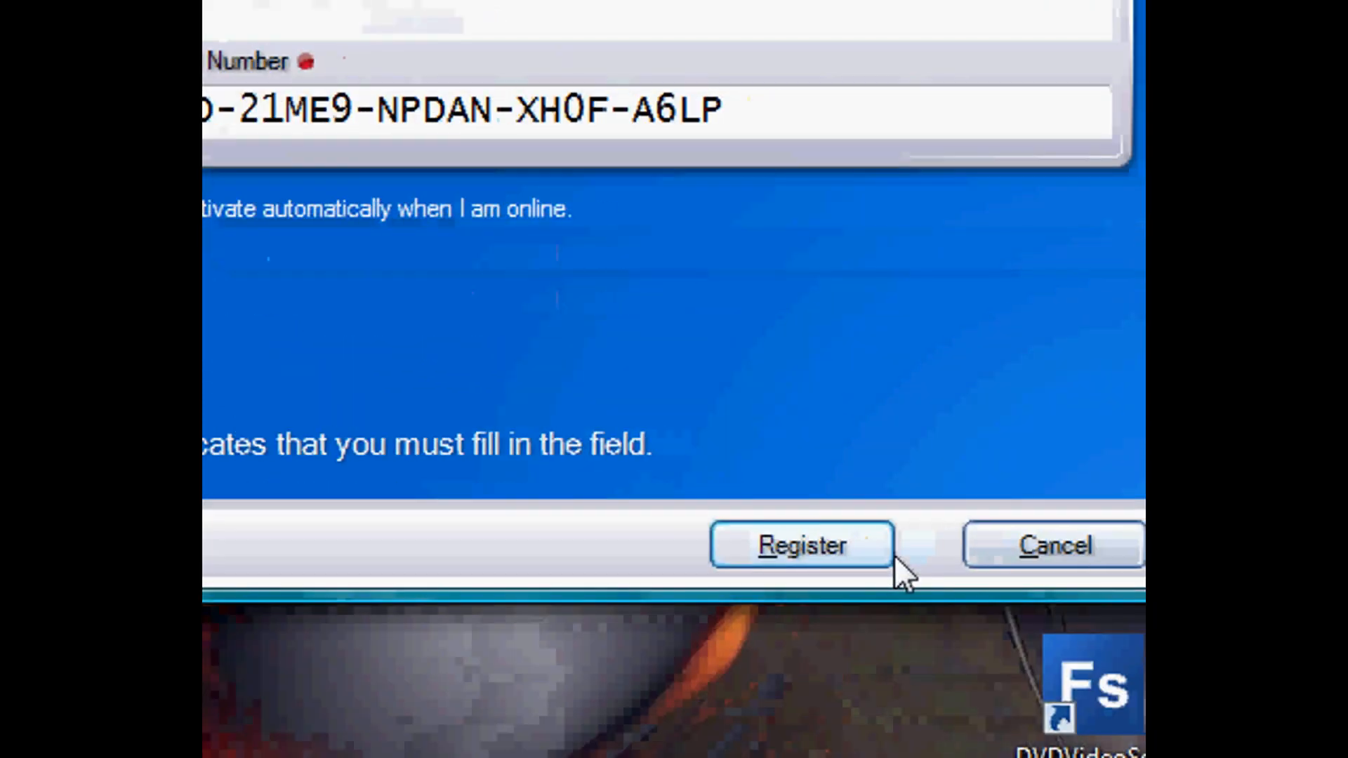
# Register, copy the machine details for manual activation, and activate with the Keymaker-generated code.
pyautogui.click(800, 545)
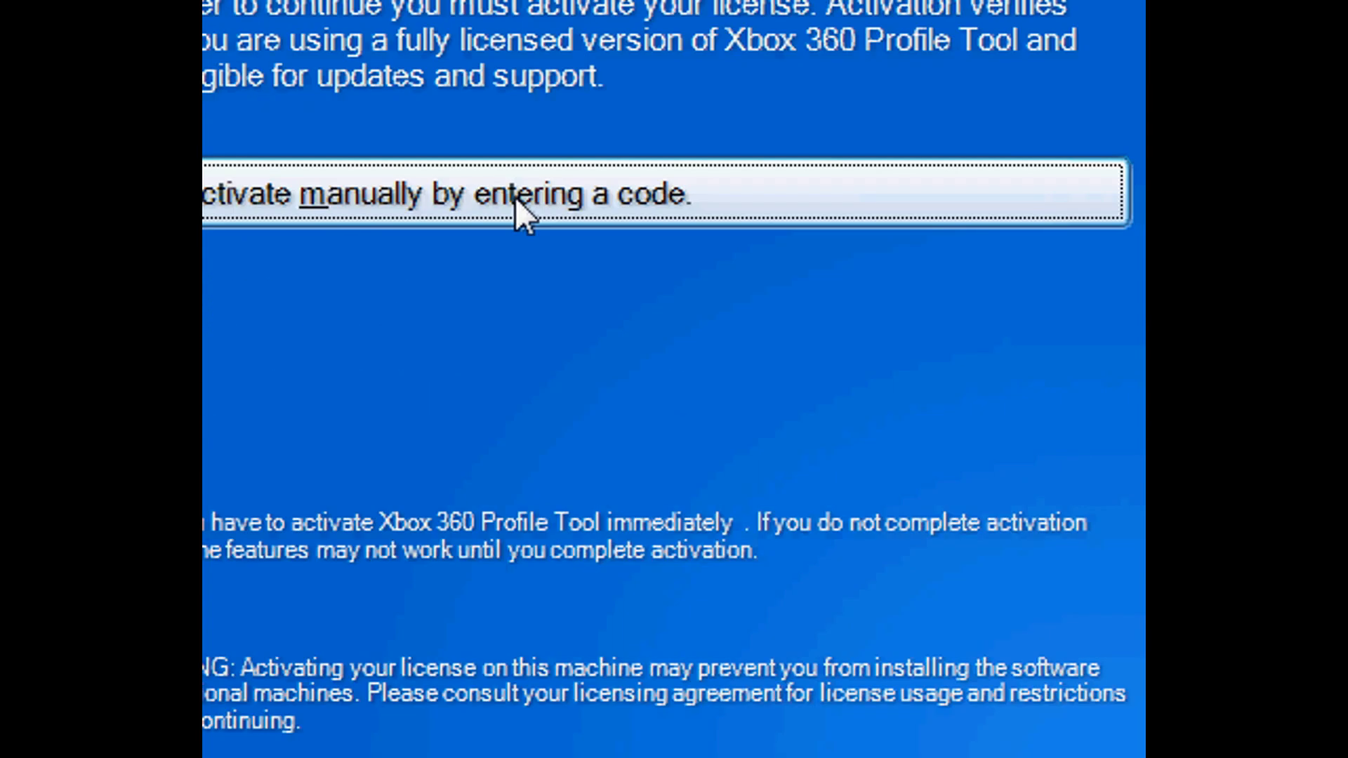
pyautogui.click(472, 194)
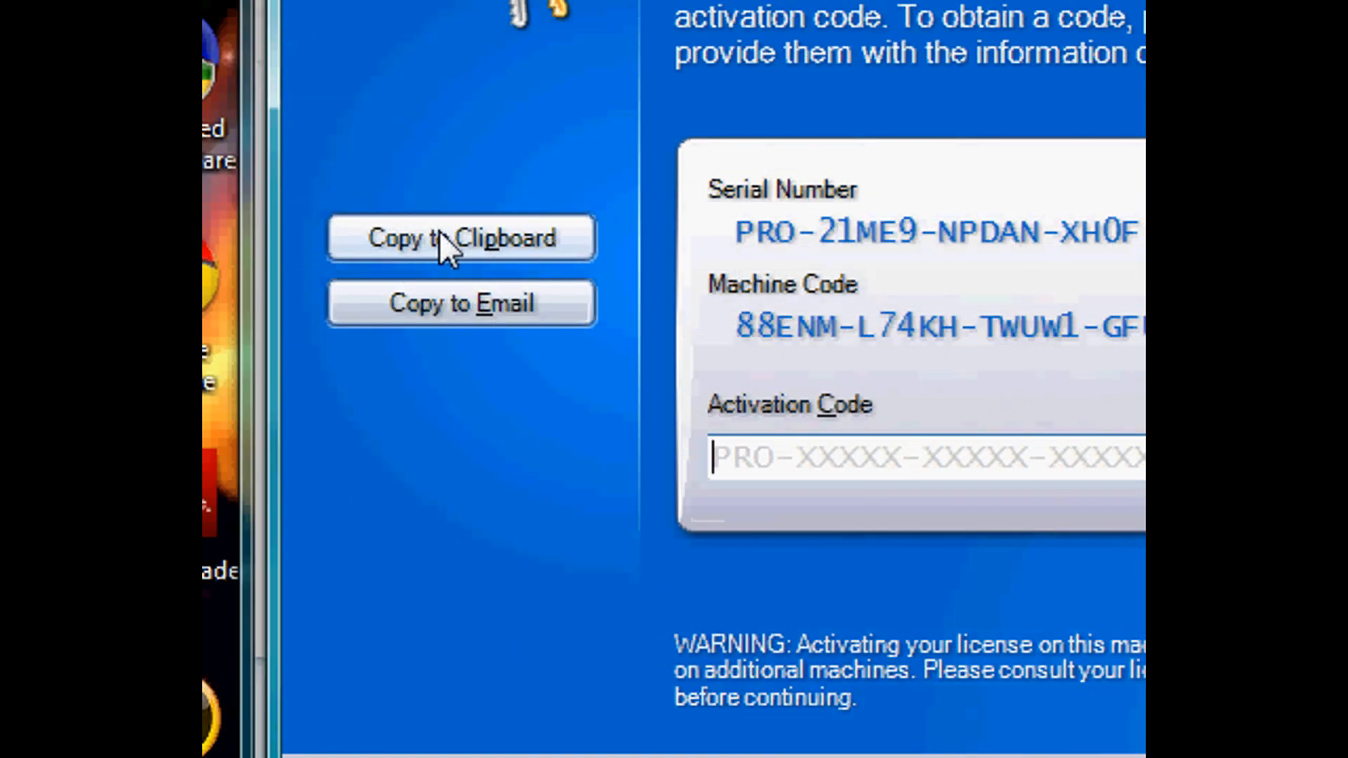
pyautogui.click(460, 238)
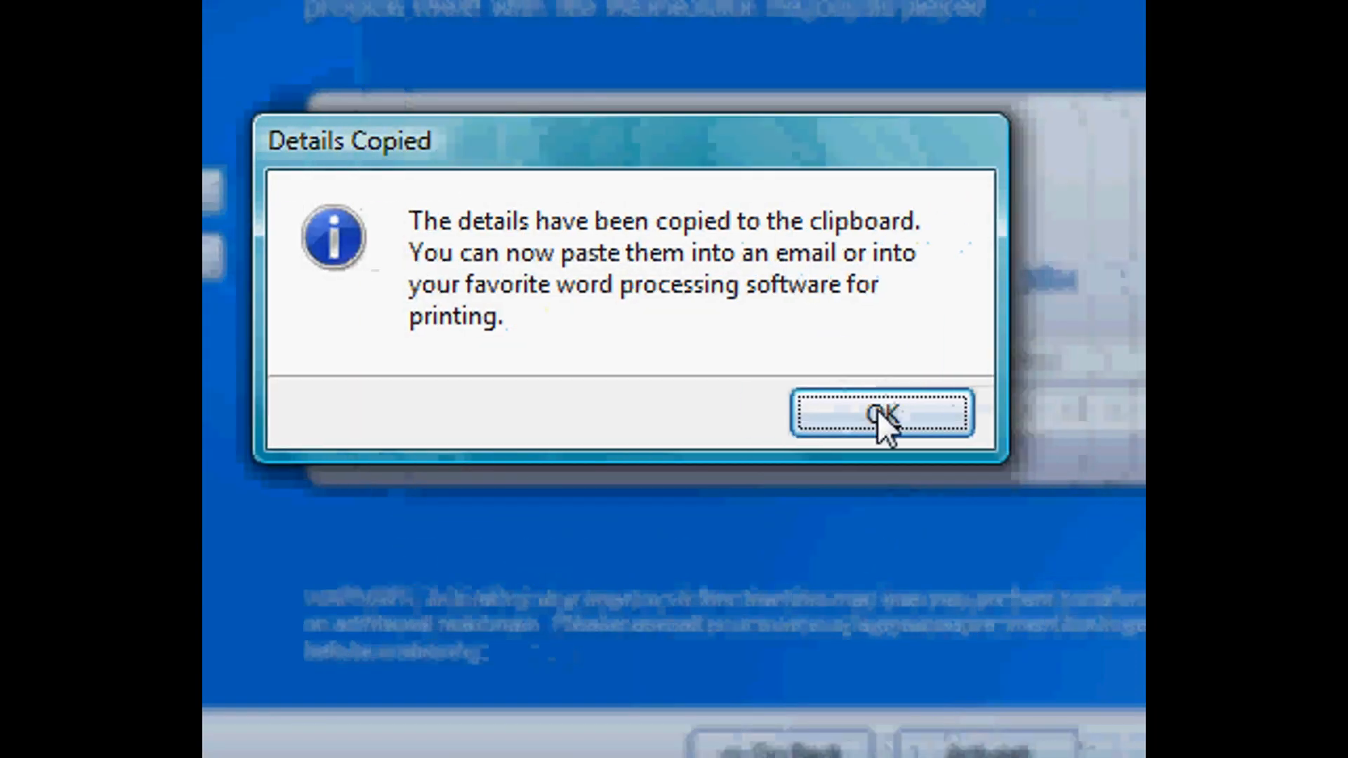
pyautogui.click(881, 414)
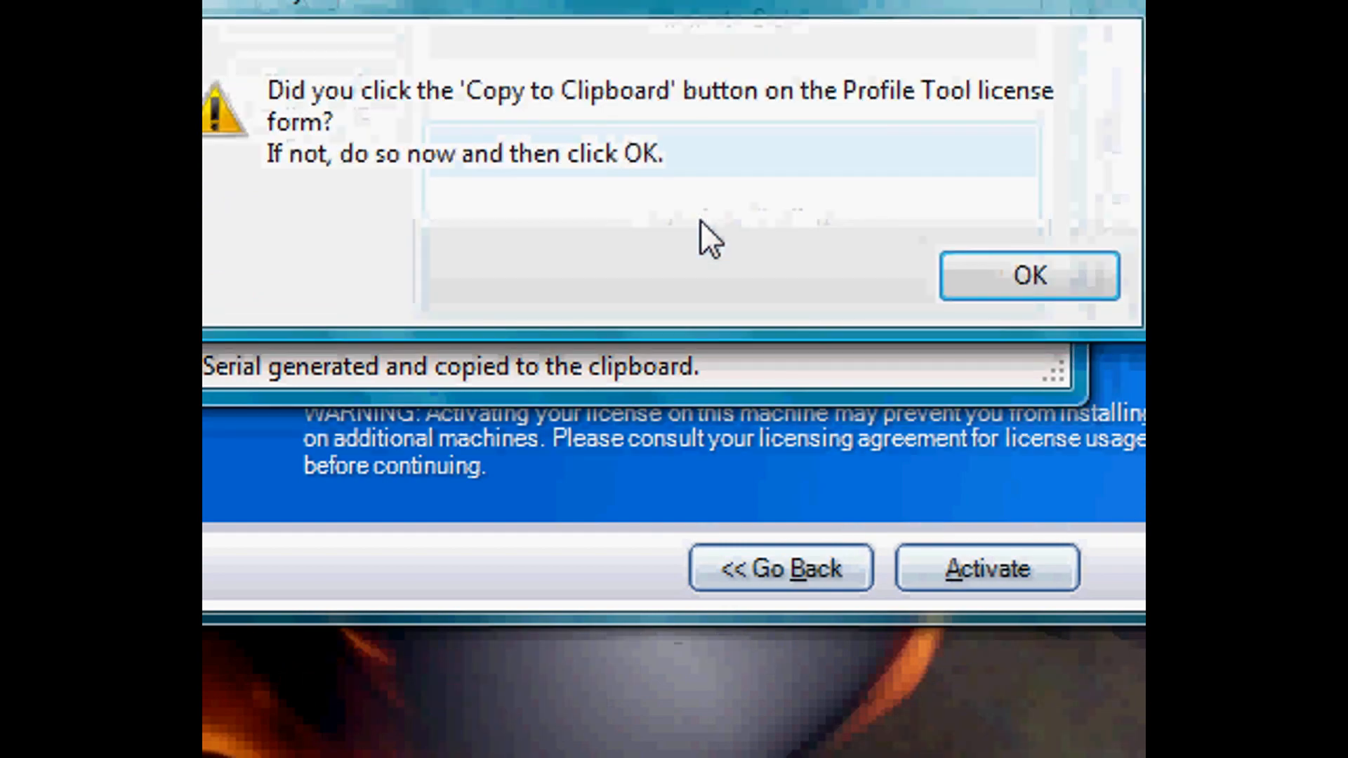
pyautogui.click(1030, 276)
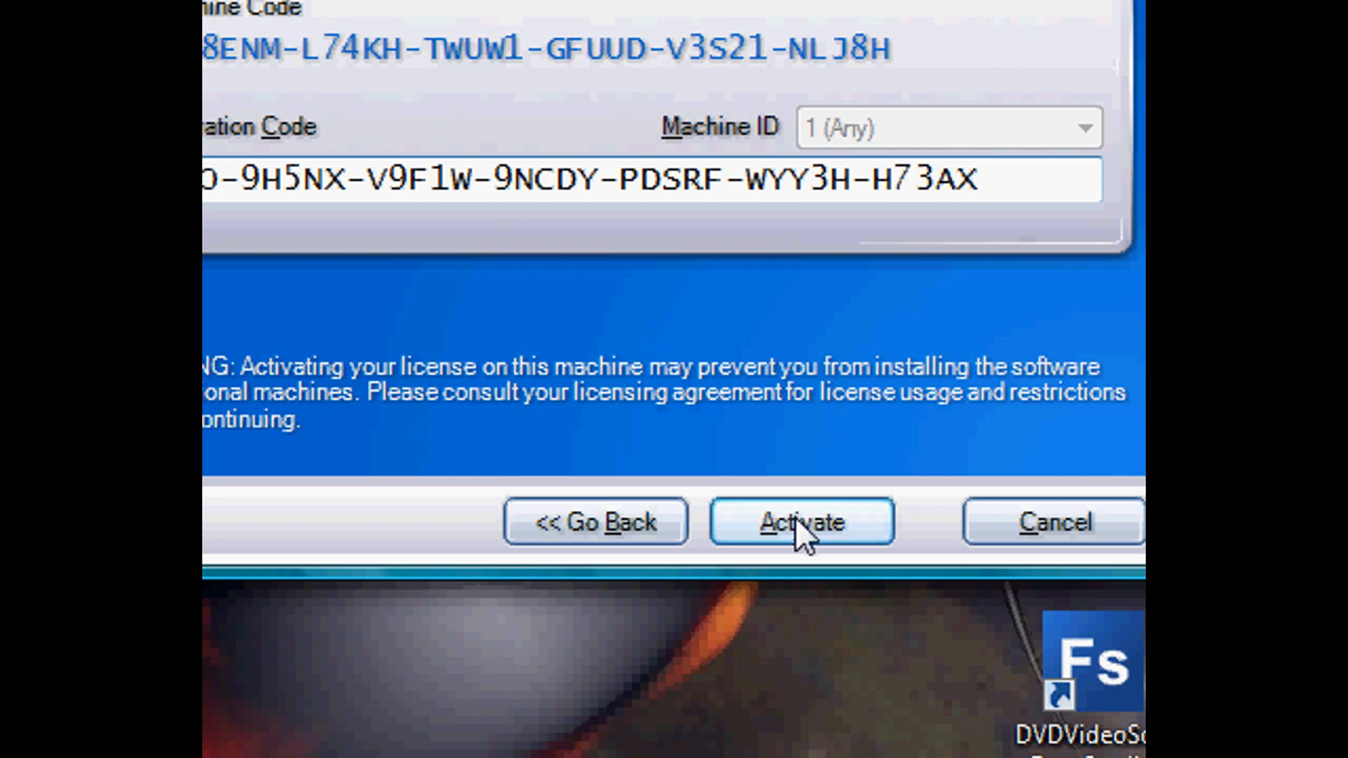
pyautogui.click(801, 522)
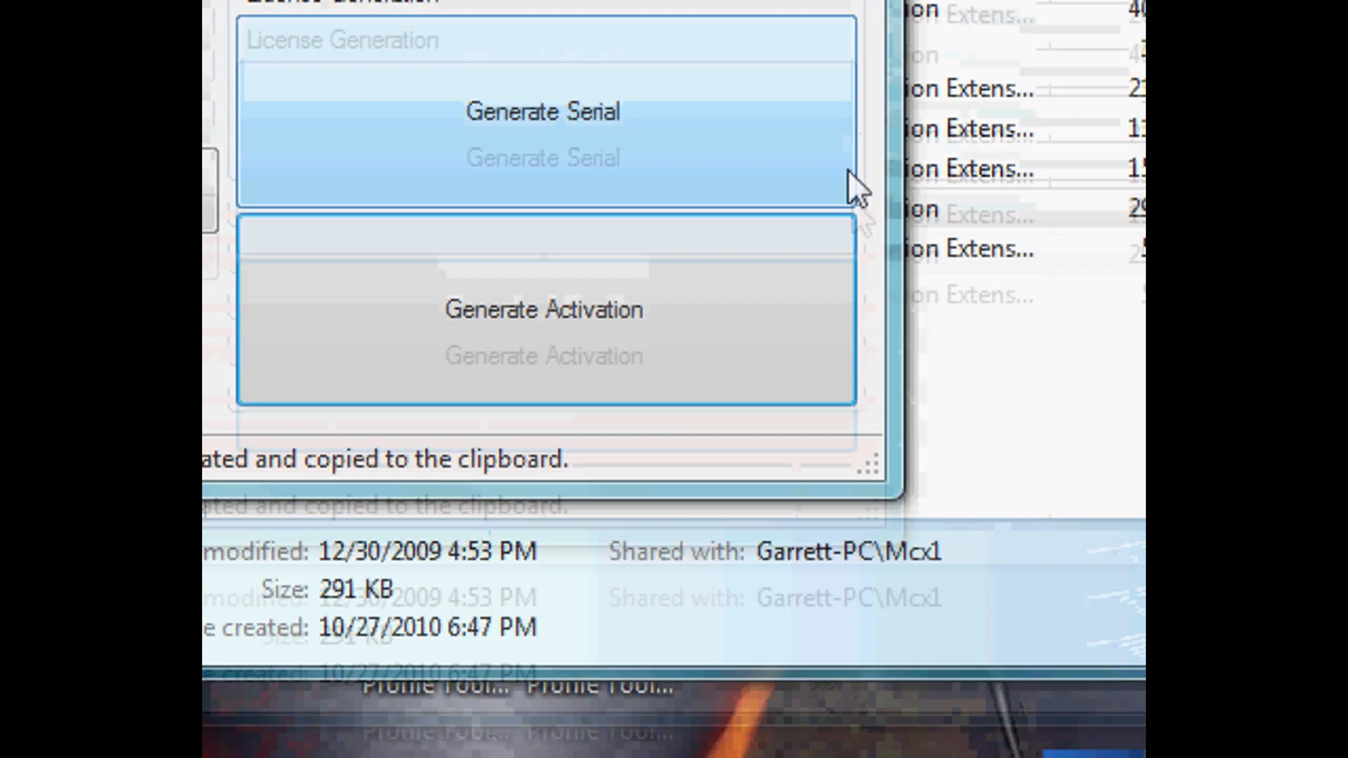
# Close Keymaker and view the Storage Devices, Profile Tools and Profile Details tabs.
pyautogui.click(544, 111)
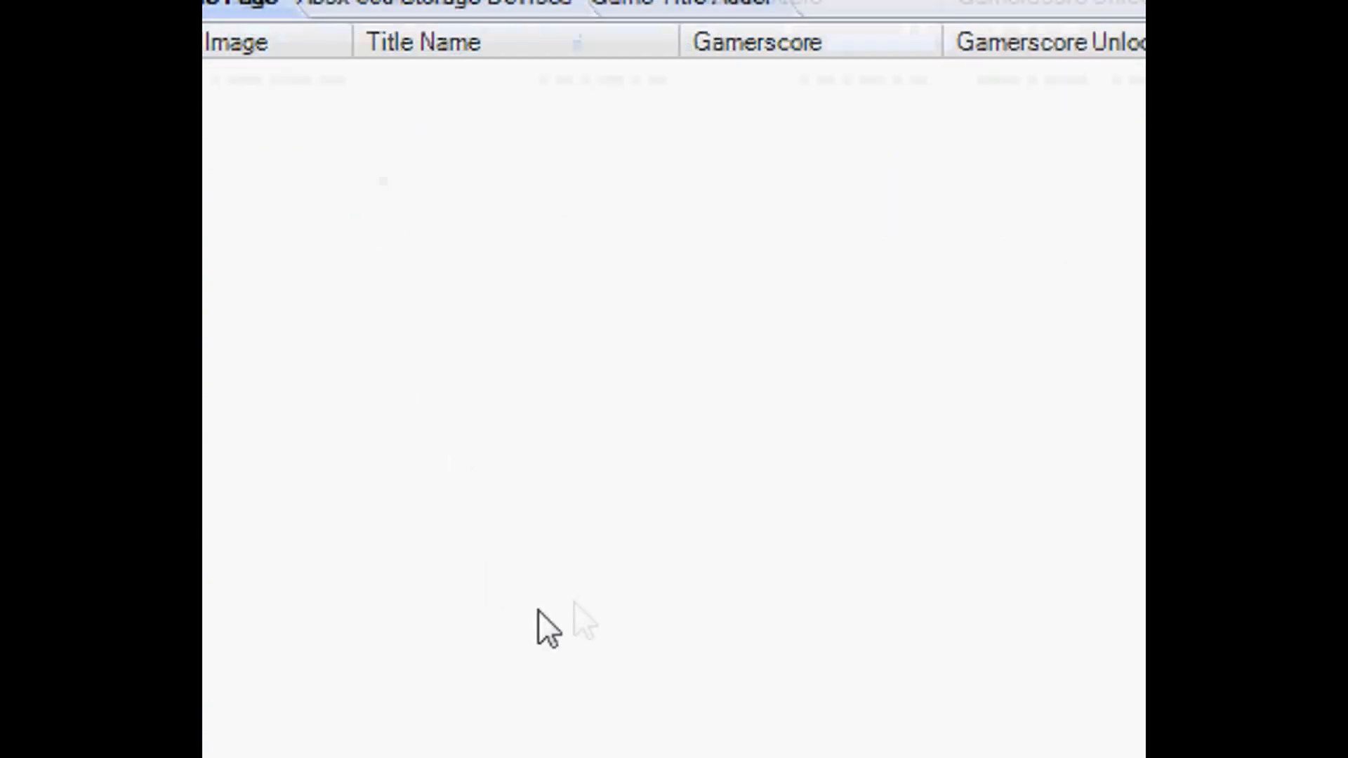
pyautogui.click(430, 227)
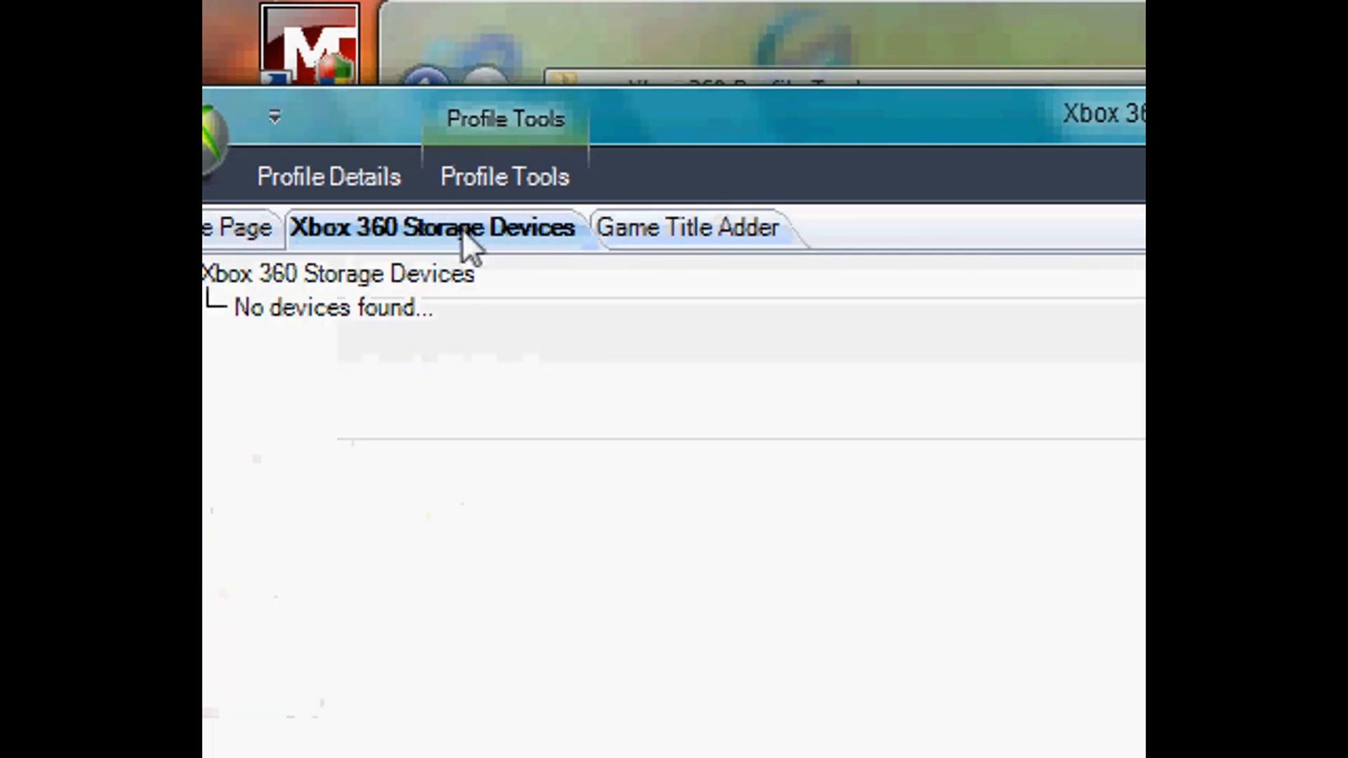
pyautogui.click(641, 176)
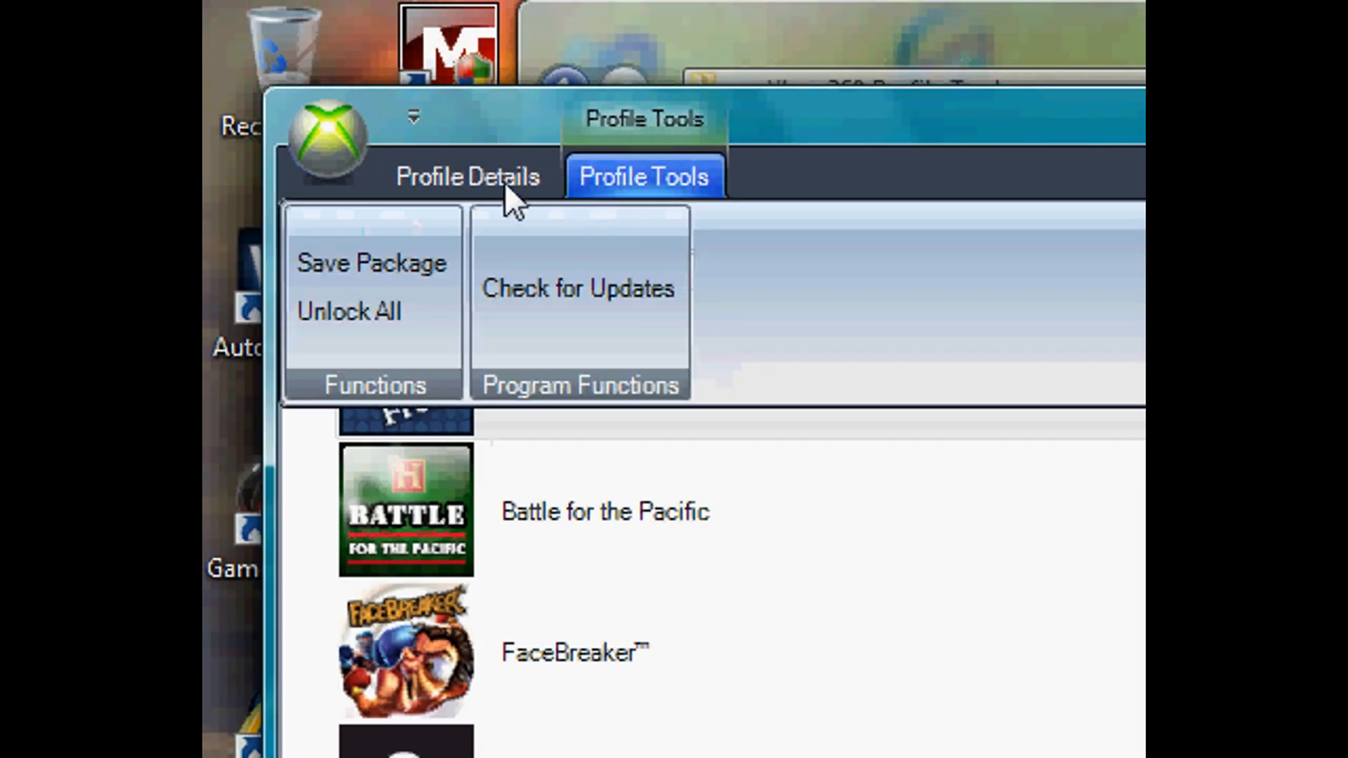
pyautogui.click(467, 176)
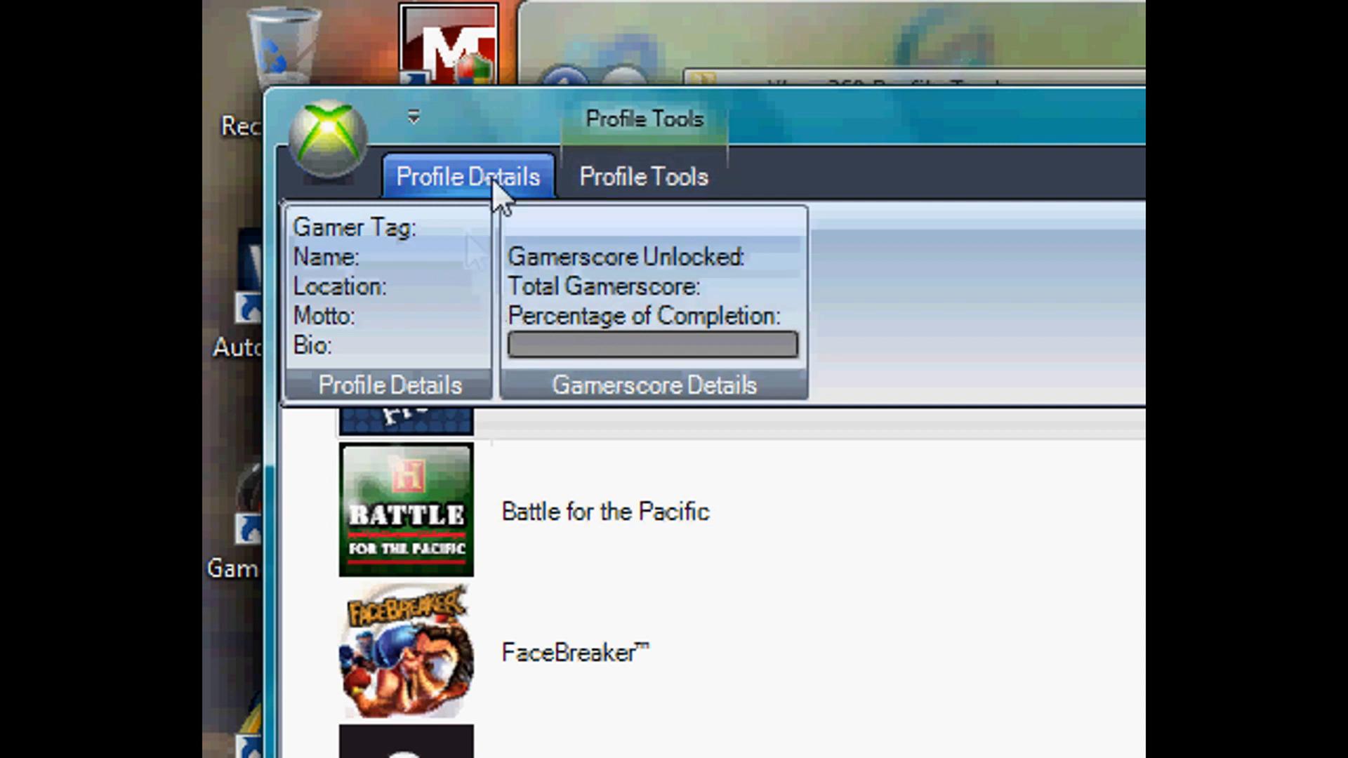
# Open and close the orb menu, then scroll to the title database totals of 671 titles.
pyautogui.click(325, 136)
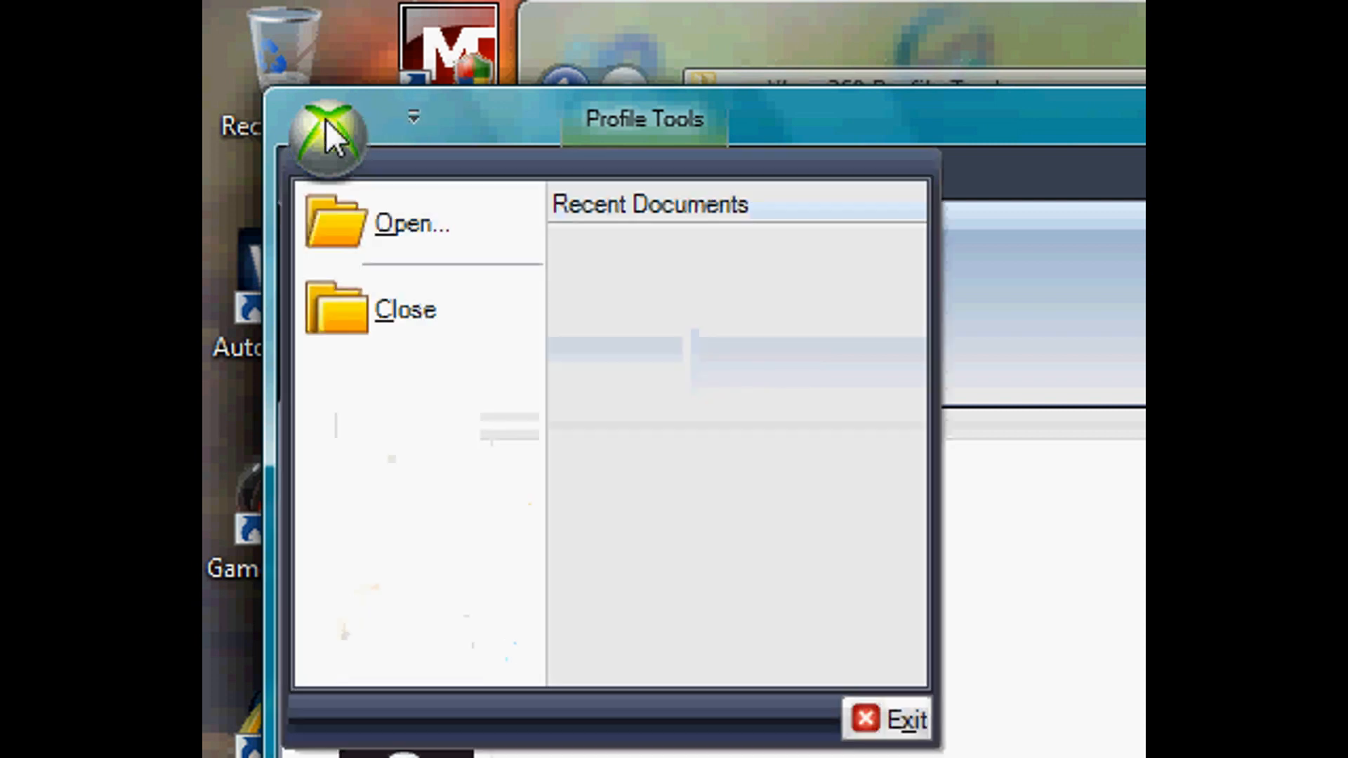
pyautogui.click(325, 133)
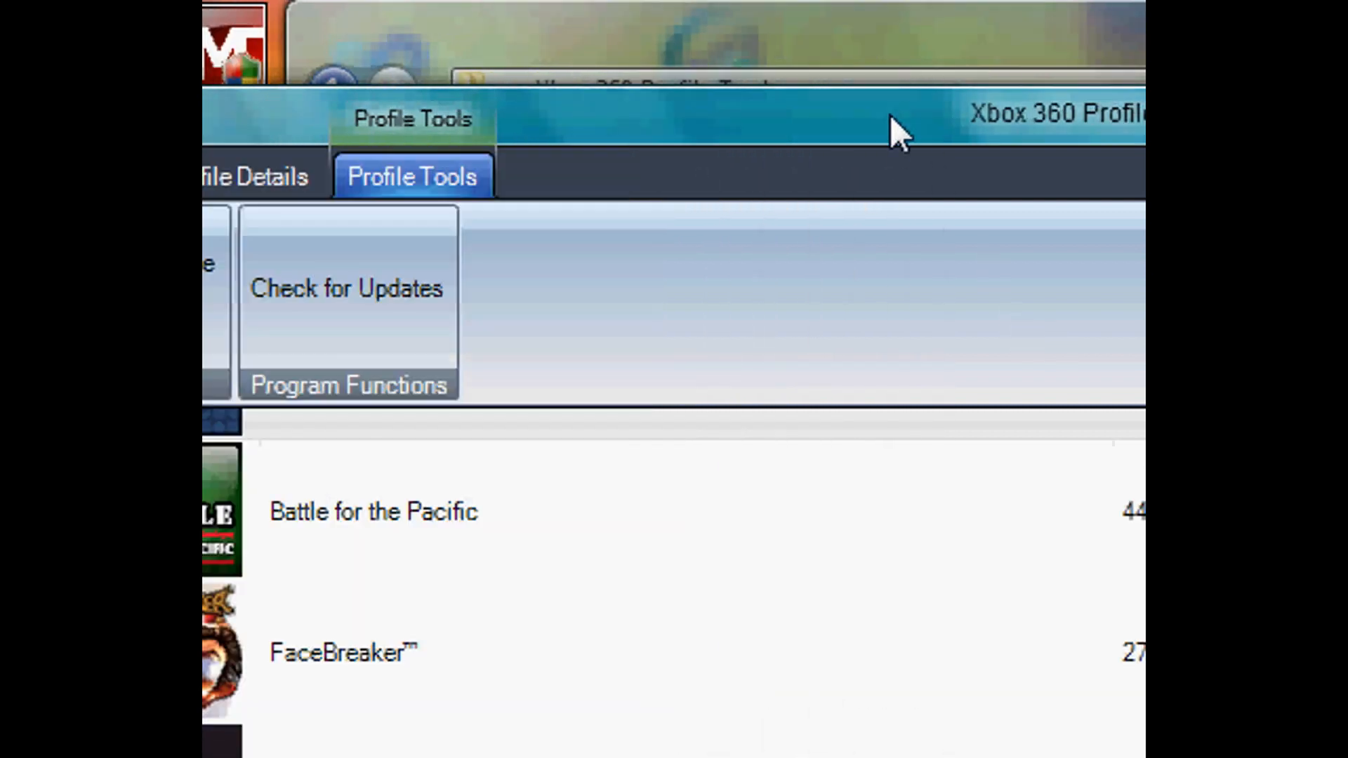
pyautogui.scroll(-3)
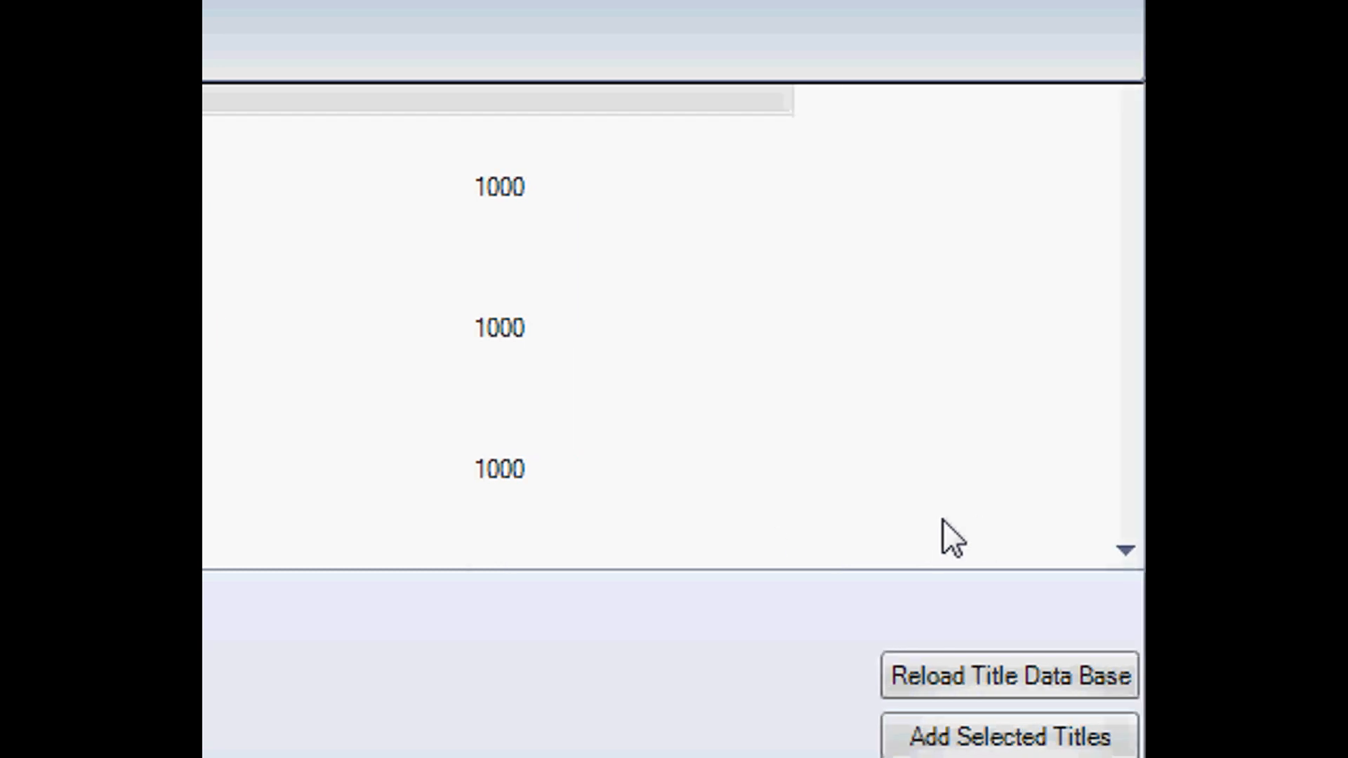
pyautogui.click(1009, 676)
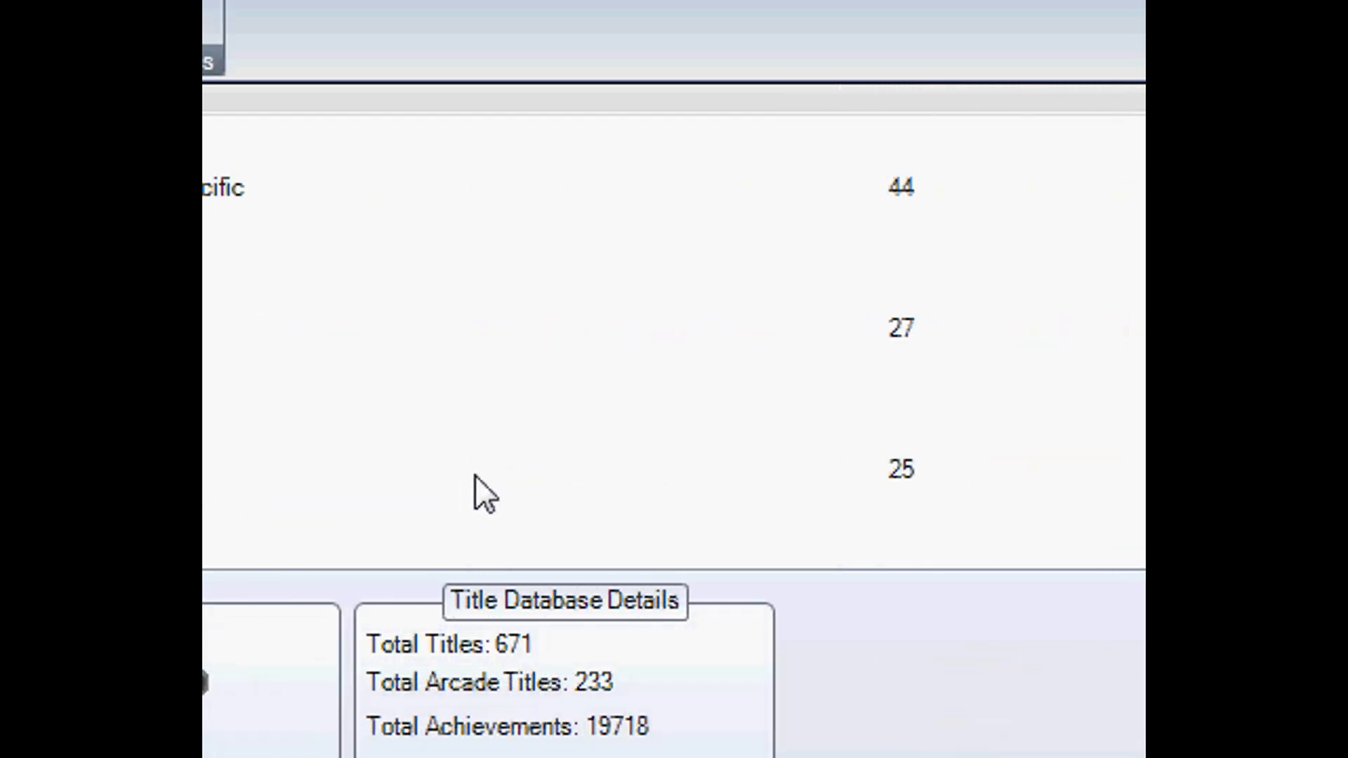